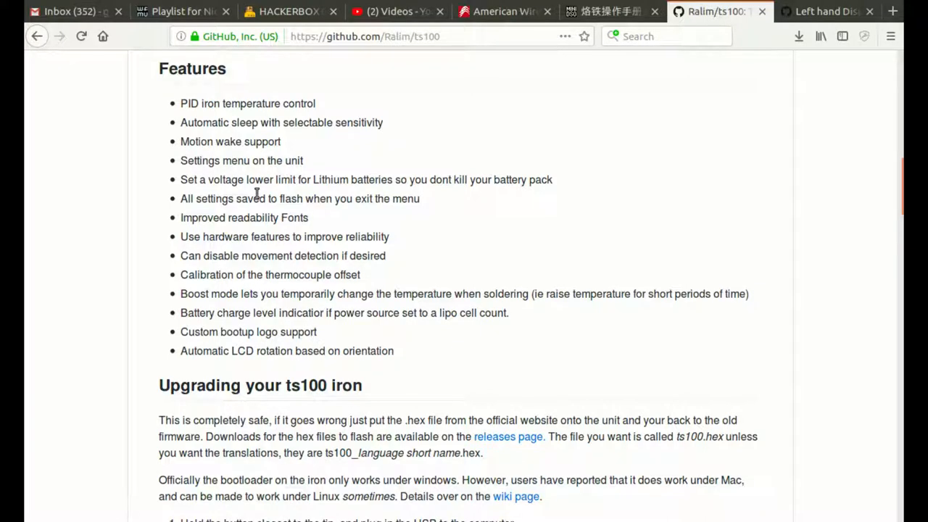
Scroll the TS100 manual to the page on entering DFU mode by holding Button A while plugging in
scroll(up, 3)
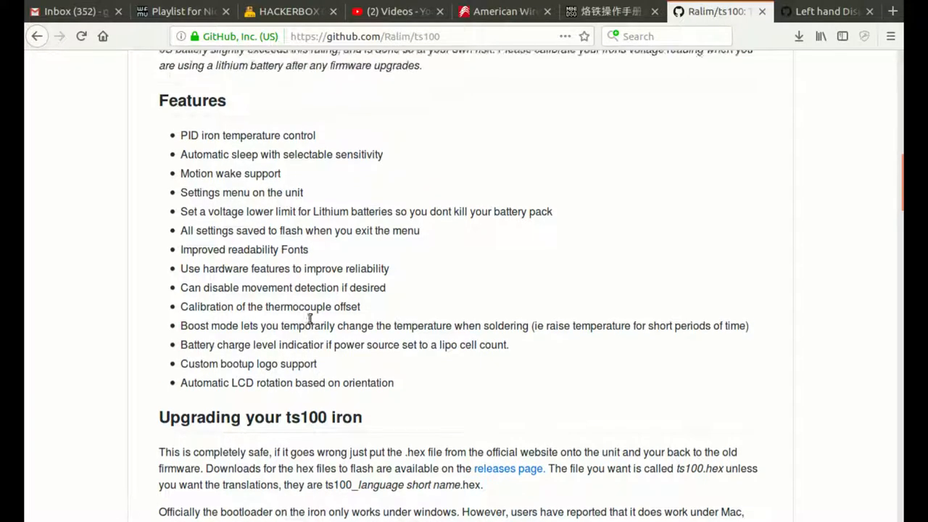
scroll(up, 3)
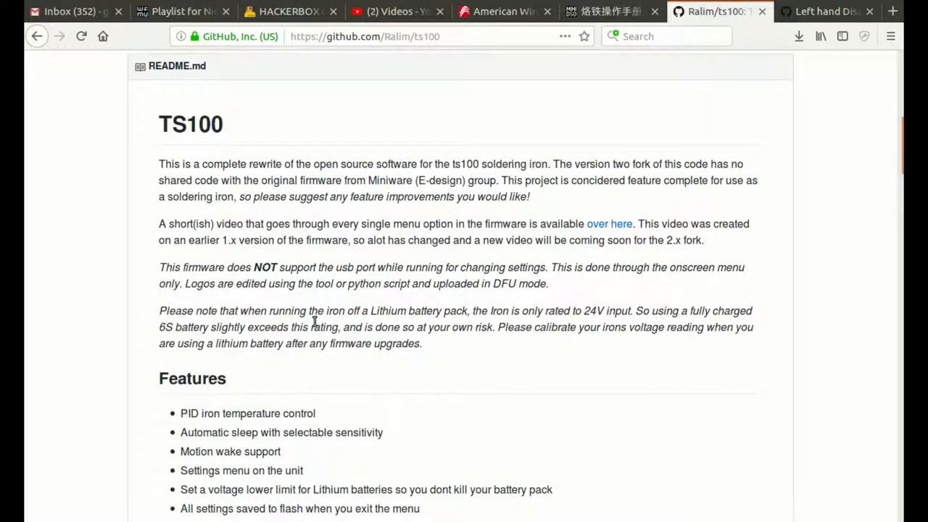
scroll(up, 3)
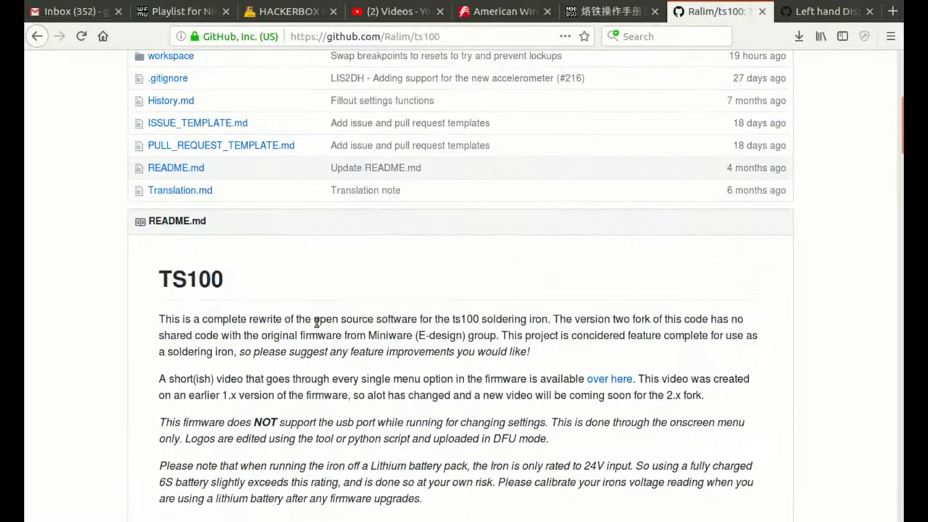
scroll(up, 3)
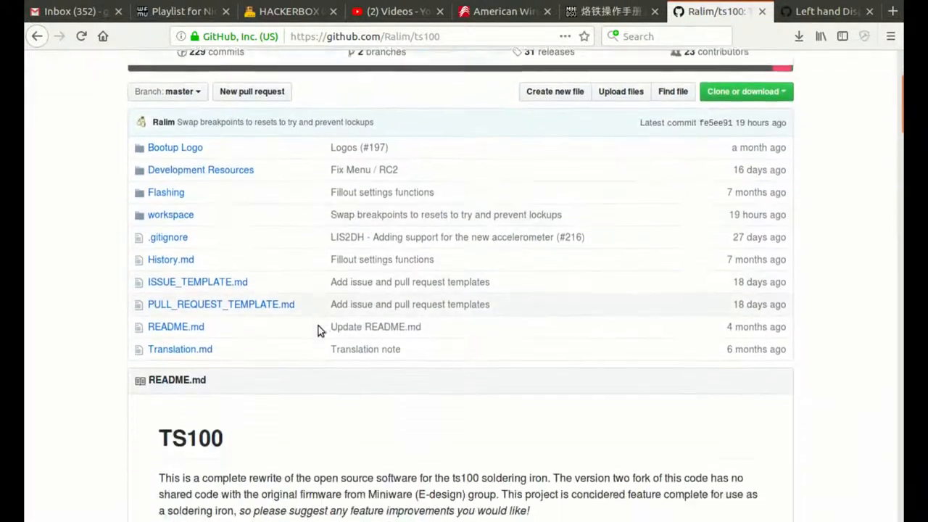
scroll(down, 3)
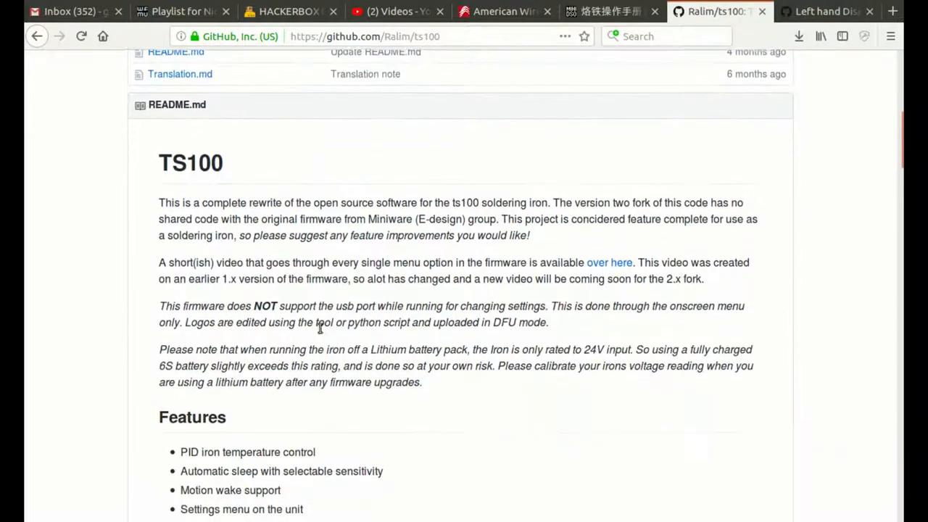
scroll(up, 3)
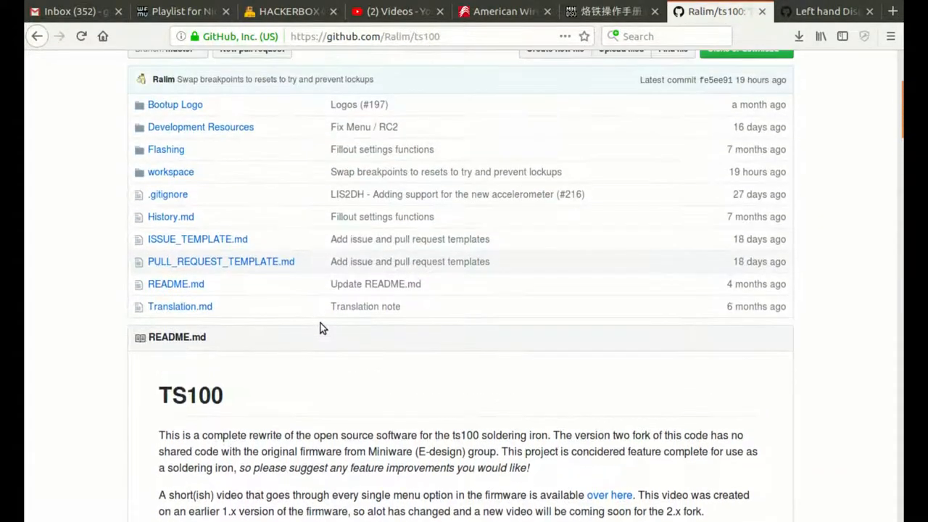
scroll(up, 3)
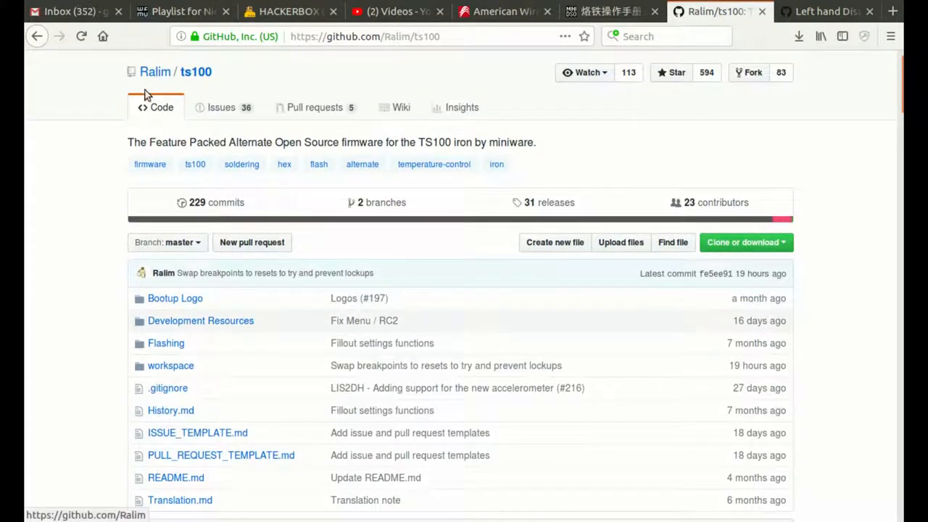
scroll(down, 3)
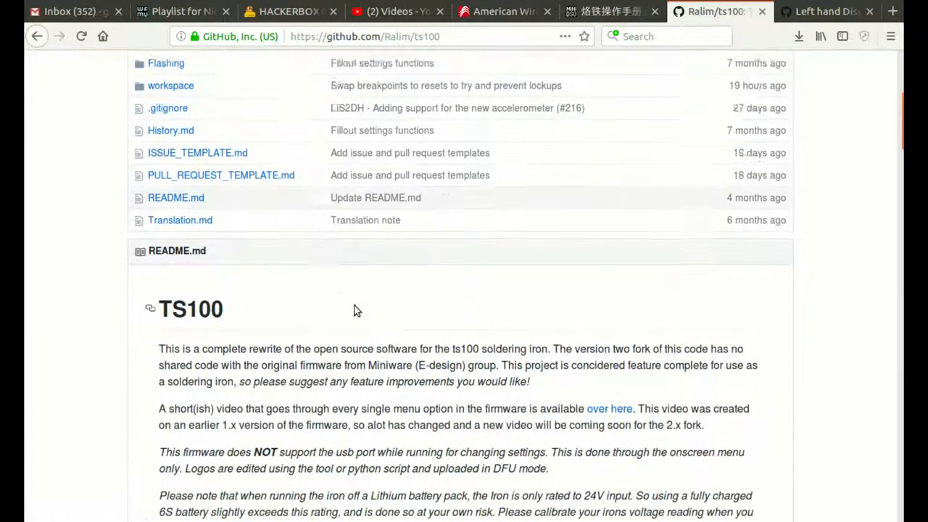
scroll(down, 3)
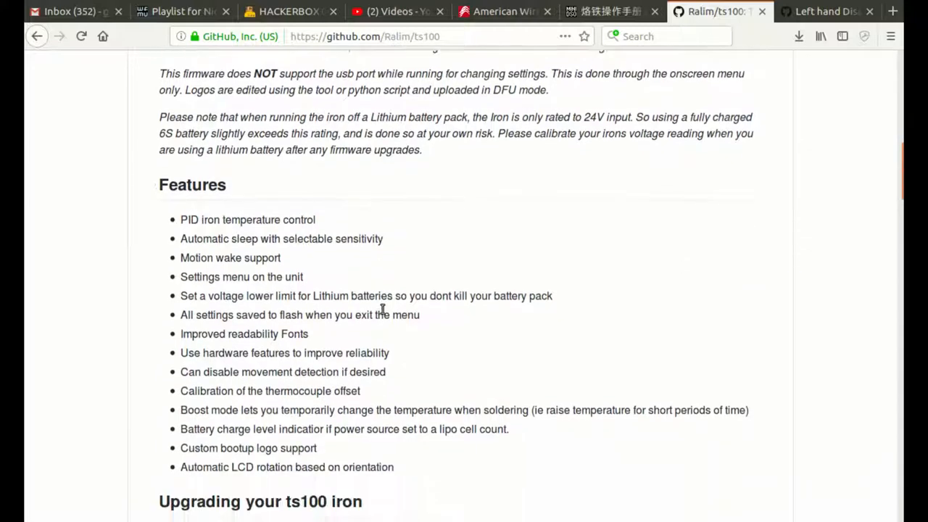
scroll(down, 3)
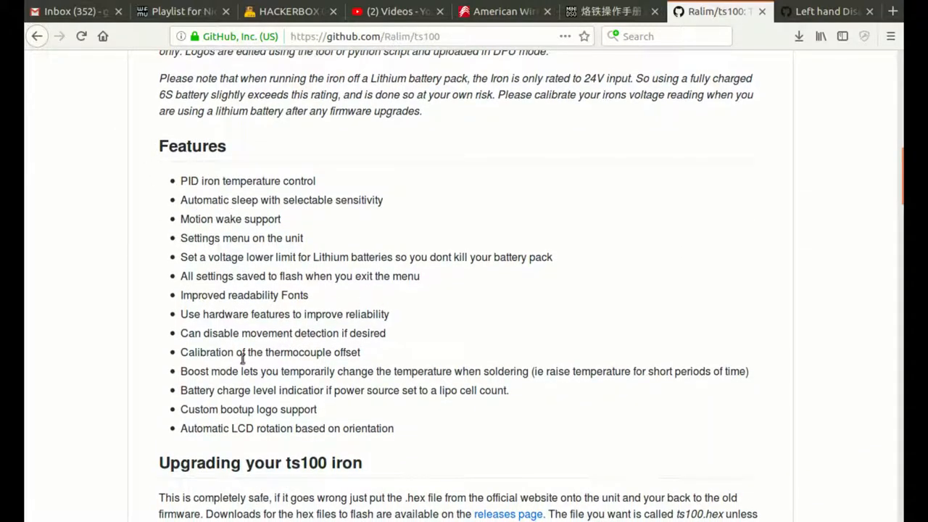
mouse_move(263, 444)
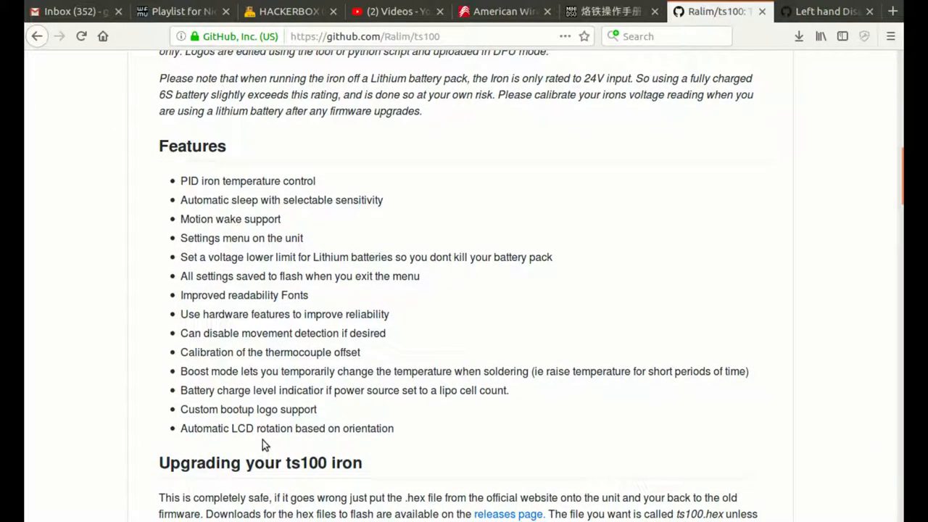
mouse_move(358, 397)
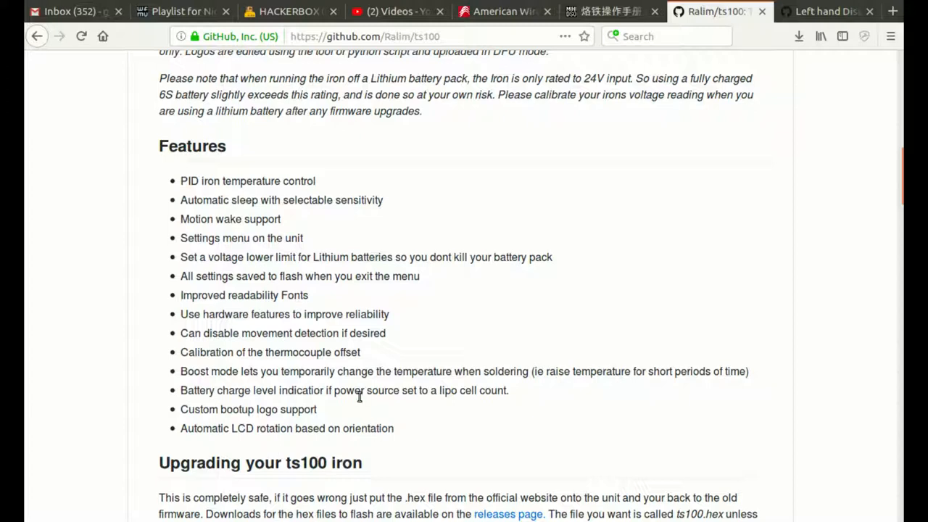
mouse_move(354, 389)
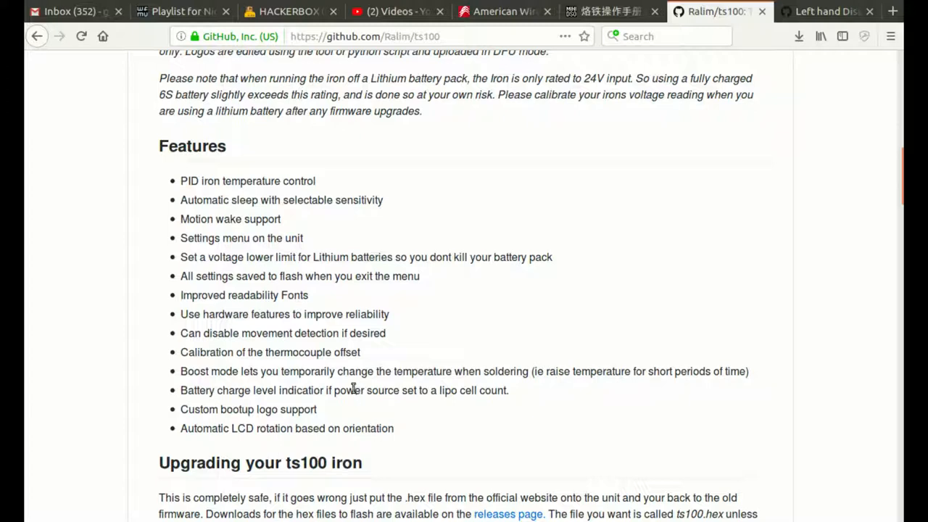
mouse_move(366, 376)
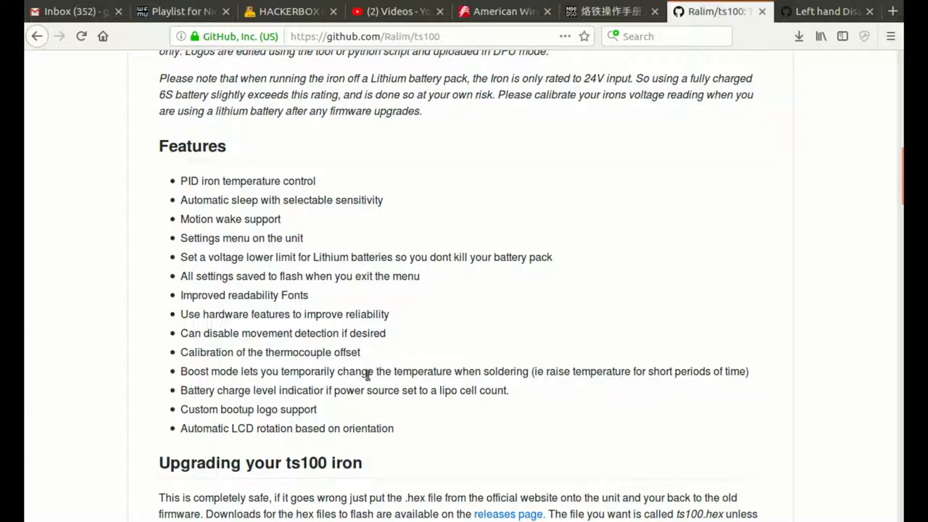
scroll(down, 3)
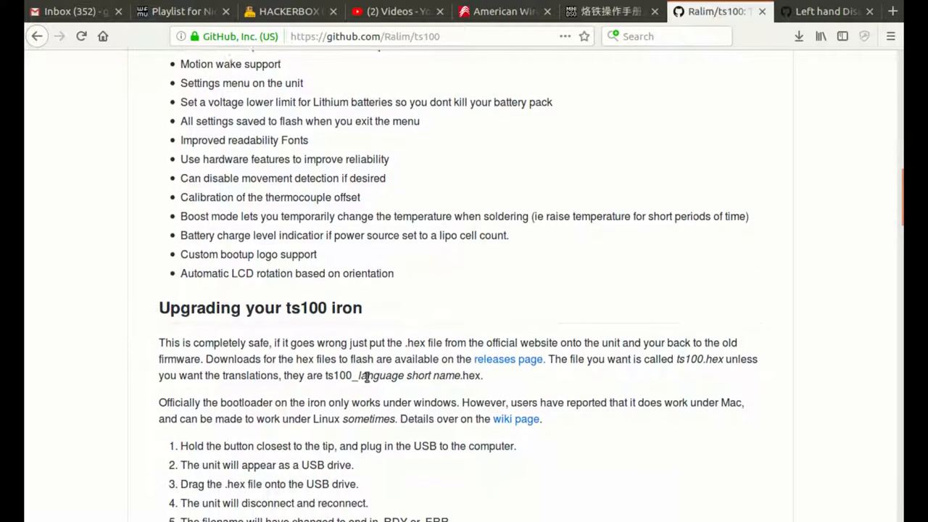
scroll(down, 3)
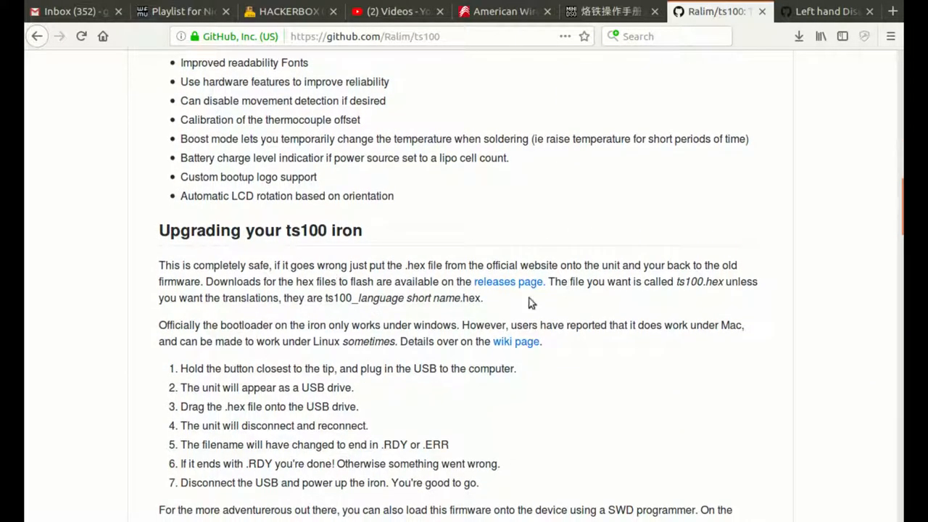
scroll(down, 3)
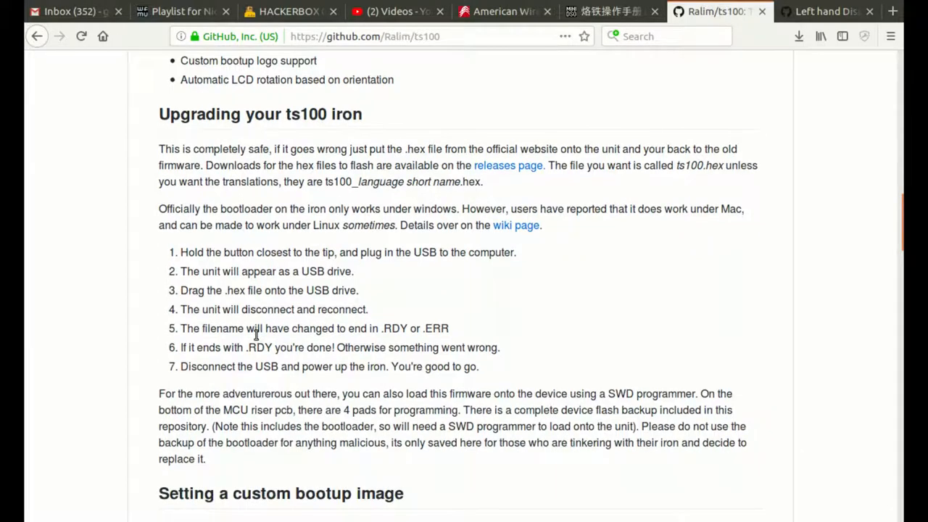
mouse_move(143, 55)
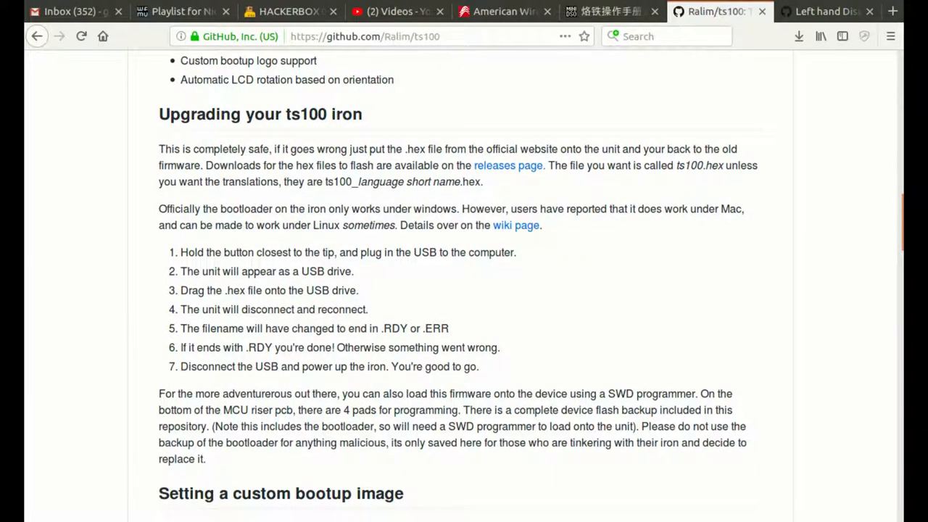
click(609, 11)
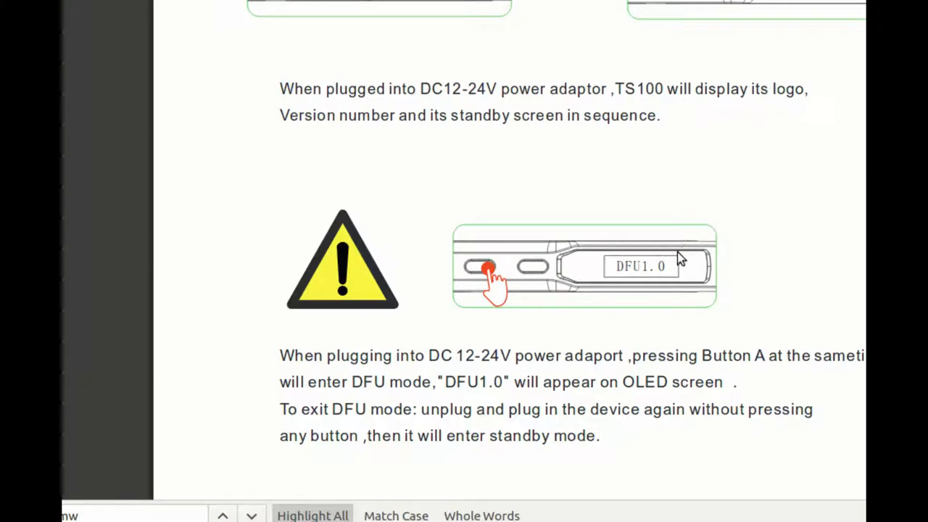
mouse_move(665, 317)
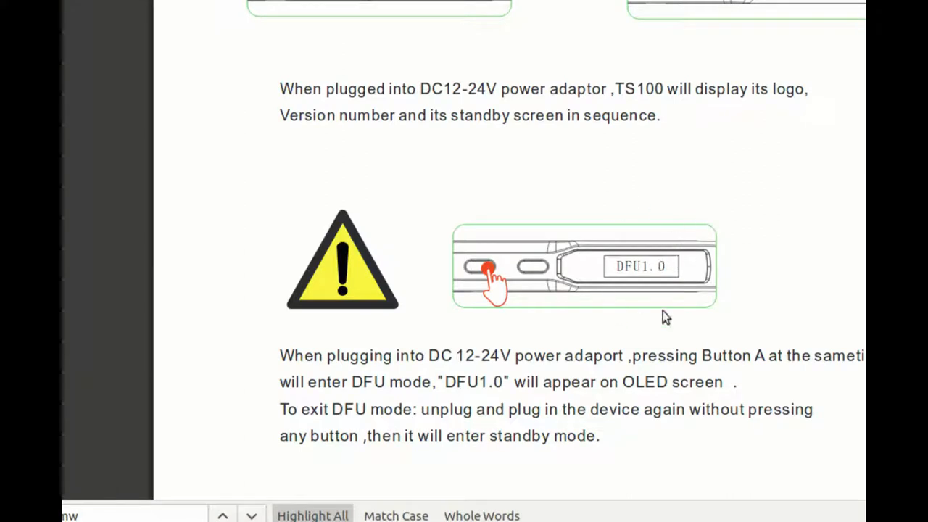
mouse_move(725, 251)
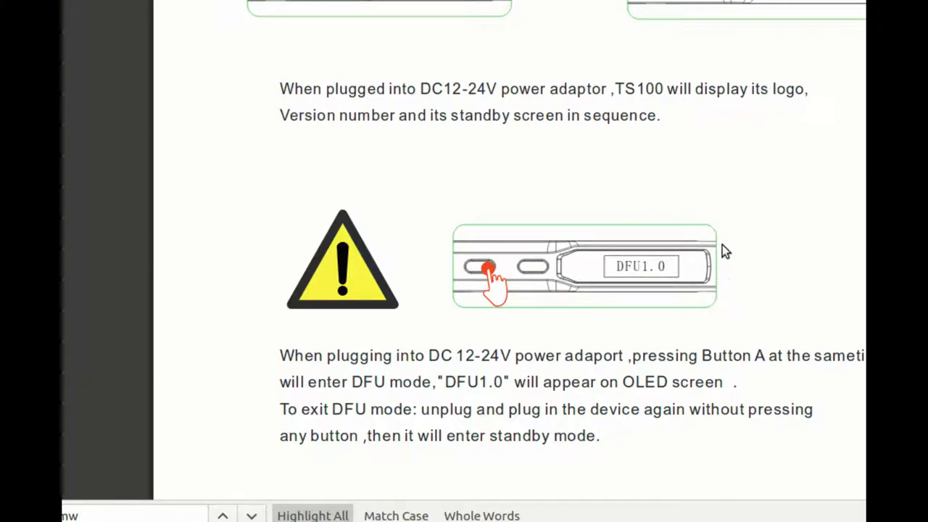
mouse_move(344, 300)
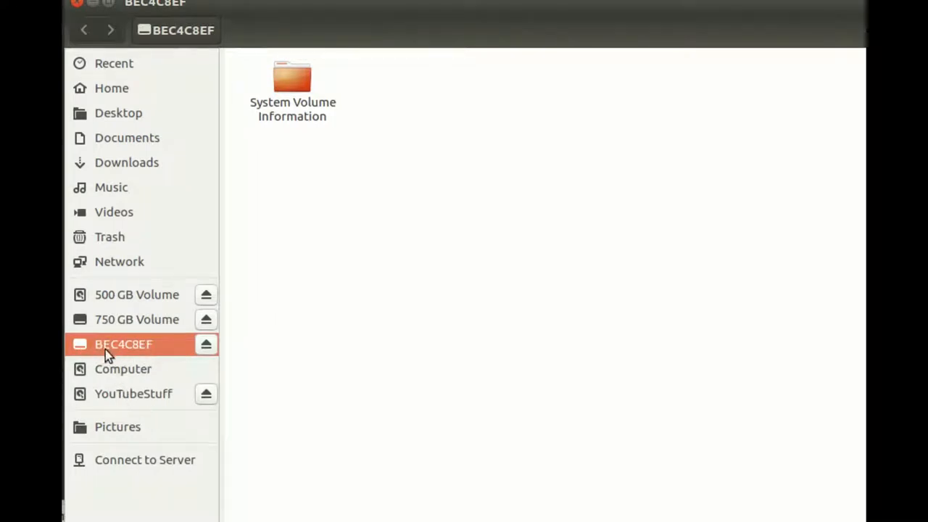
mouse_move(154, 361)
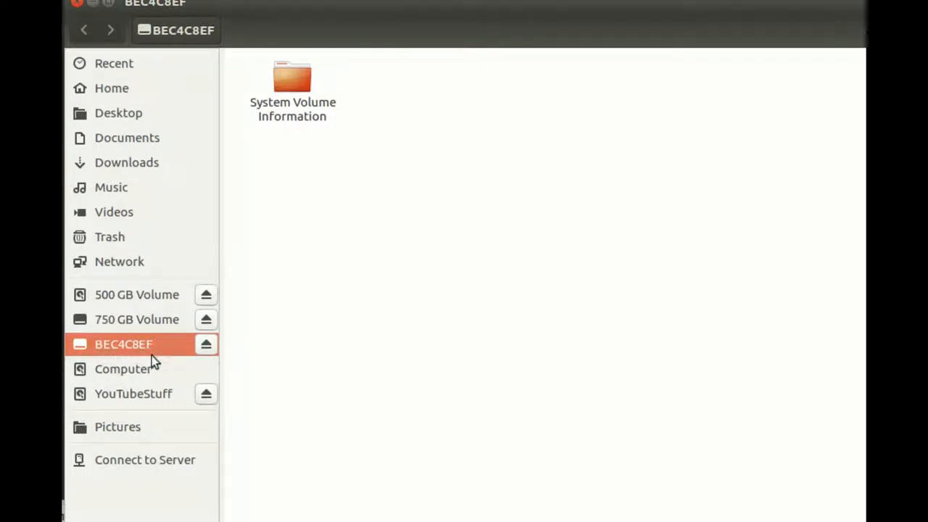
mouse_move(261, 321)
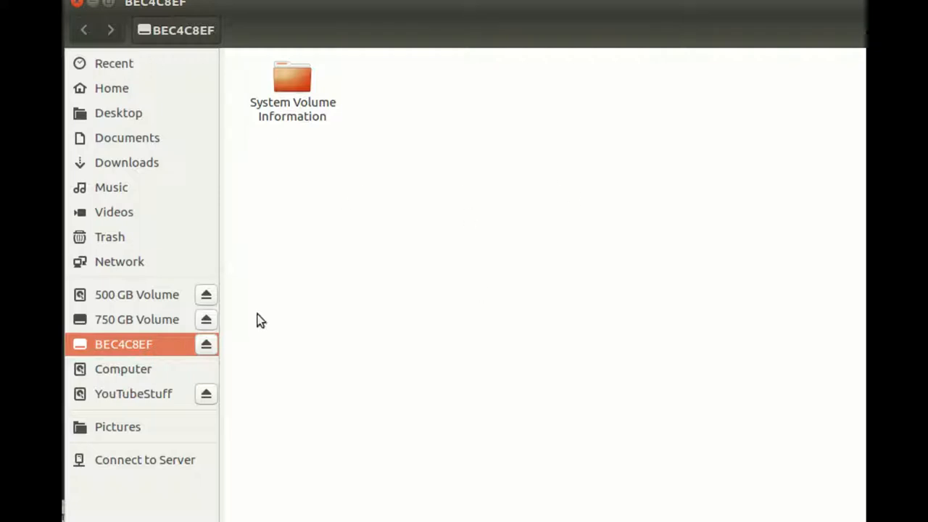
mouse_move(326, 219)
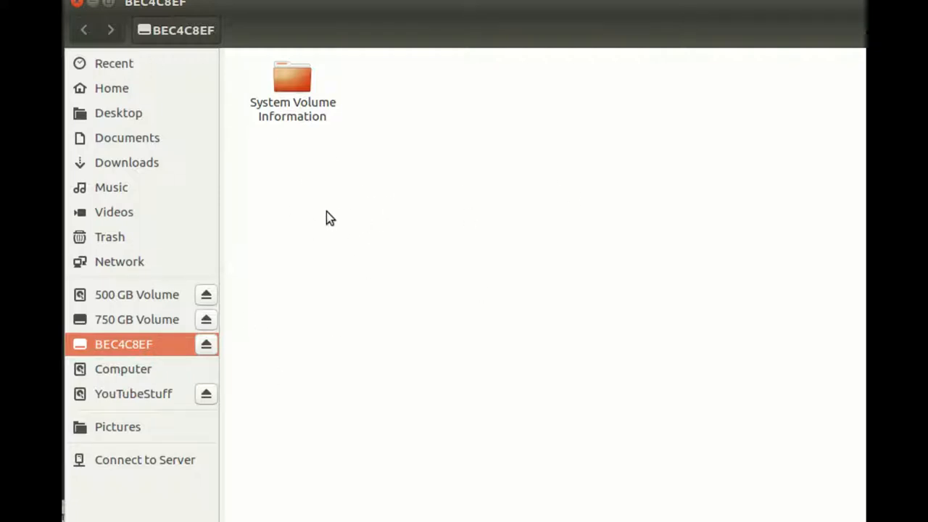
mouse_move(331, 192)
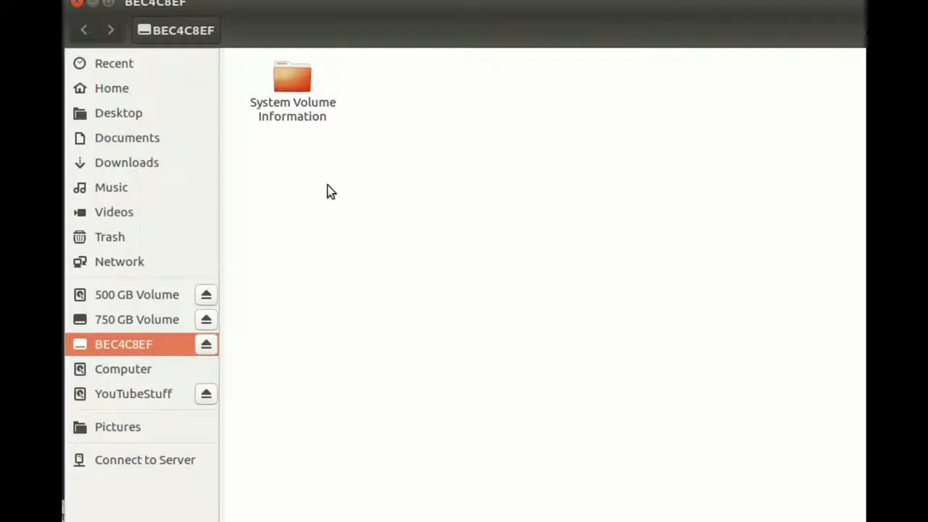
mouse_move(423, 127)
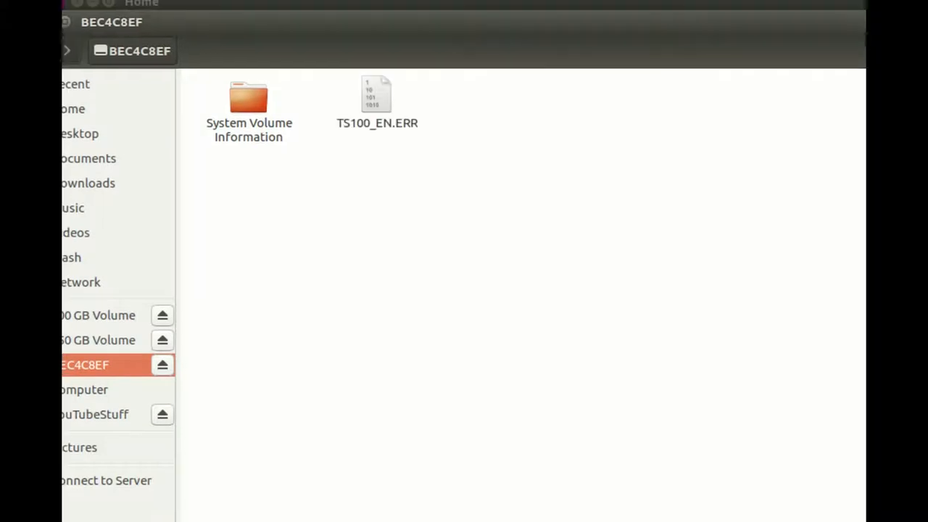
mouse_move(118, 471)
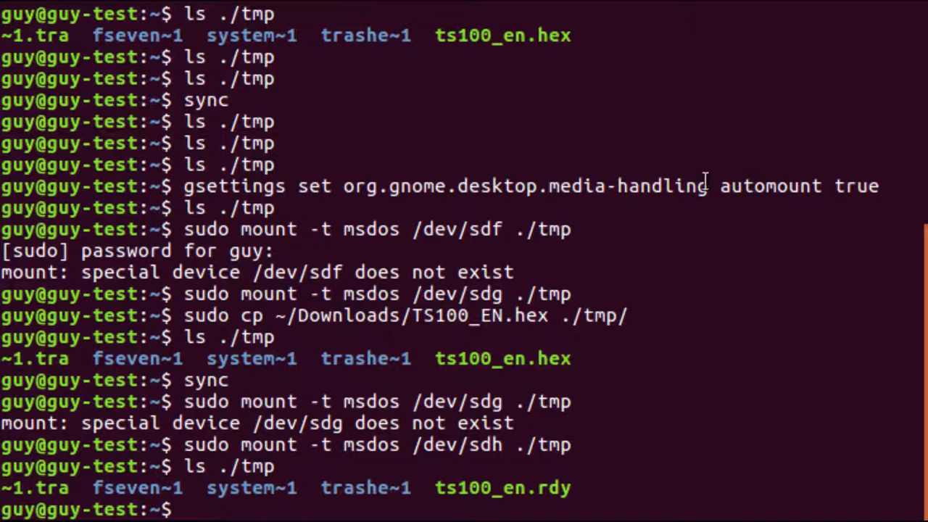
mouse_move(227, 229)
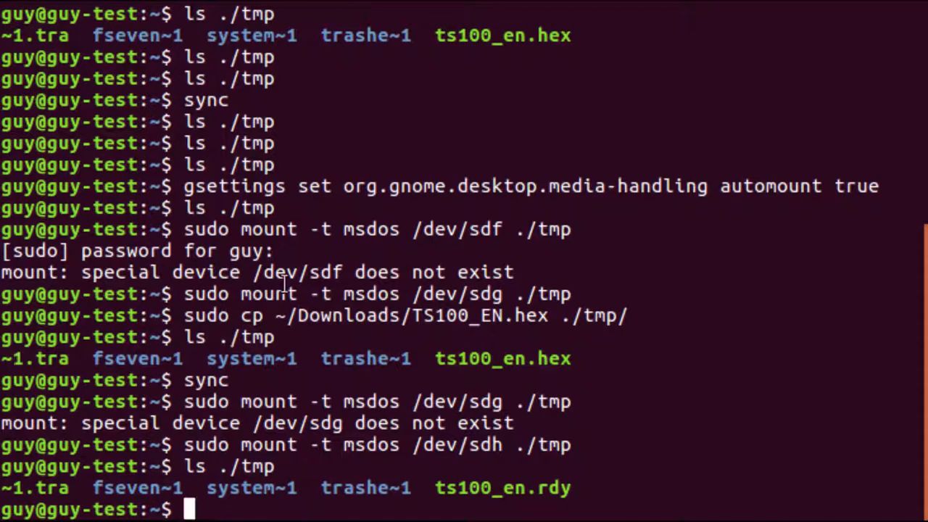
mouse_move(391, 290)
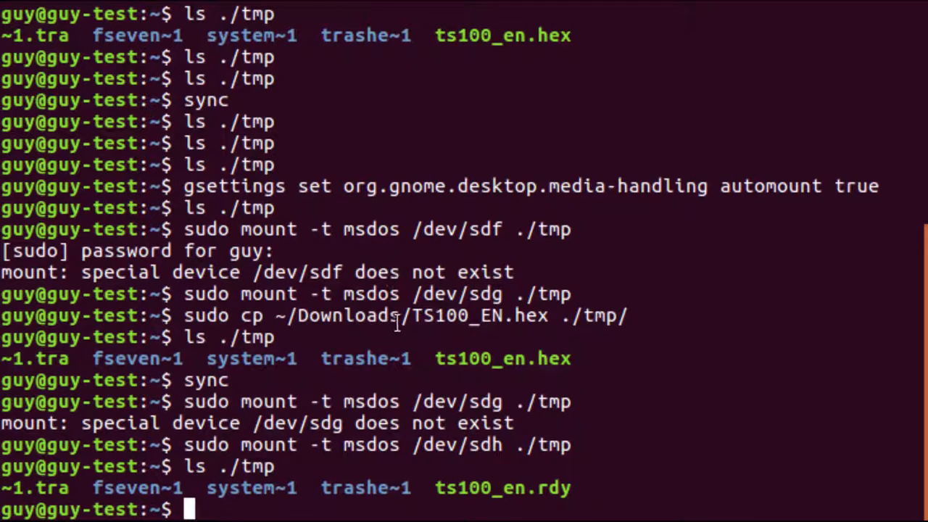
mouse_move(471, 340)
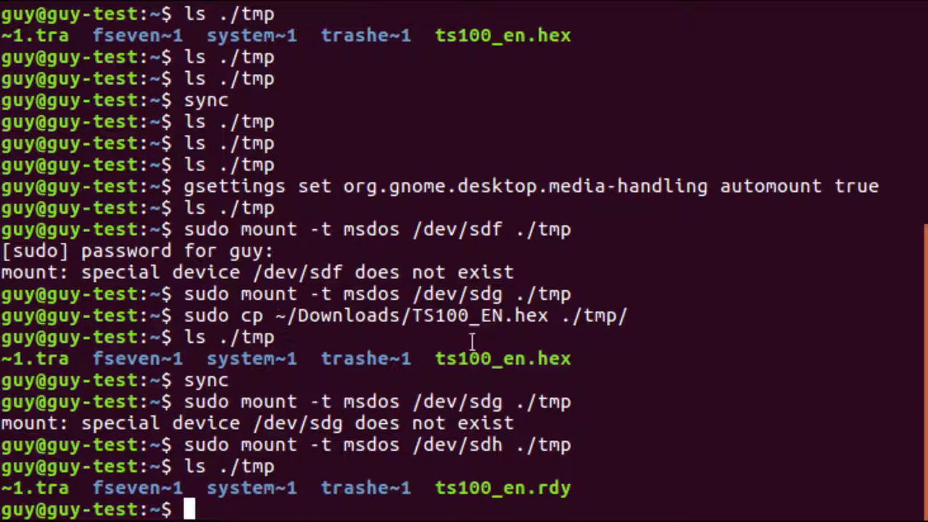
mouse_move(511, 315)
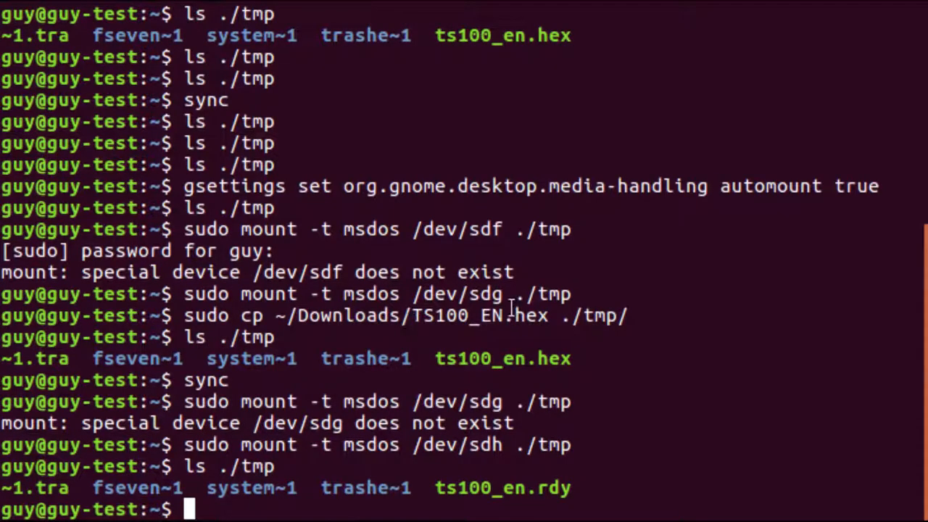
mouse_move(540, 315)
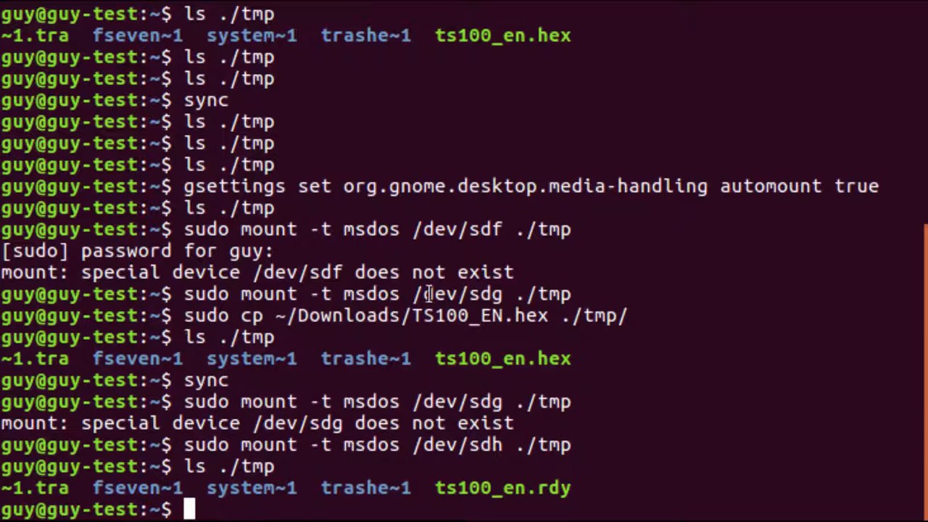
mouse_move(406, 346)
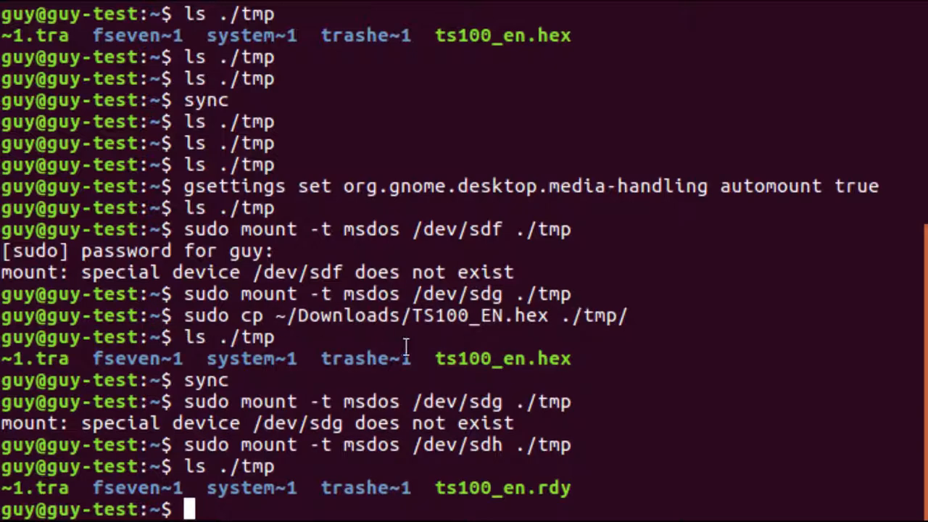
mouse_move(98, 419)
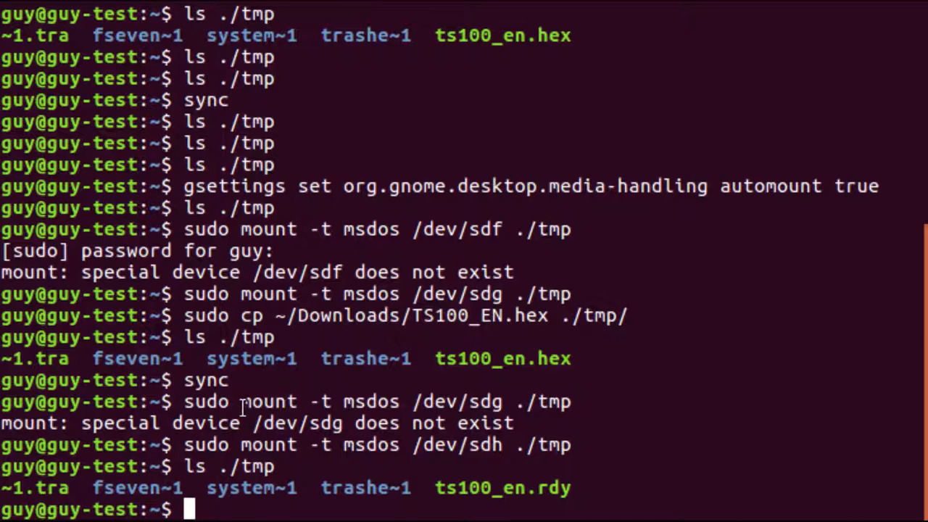
mouse_move(468, 410)
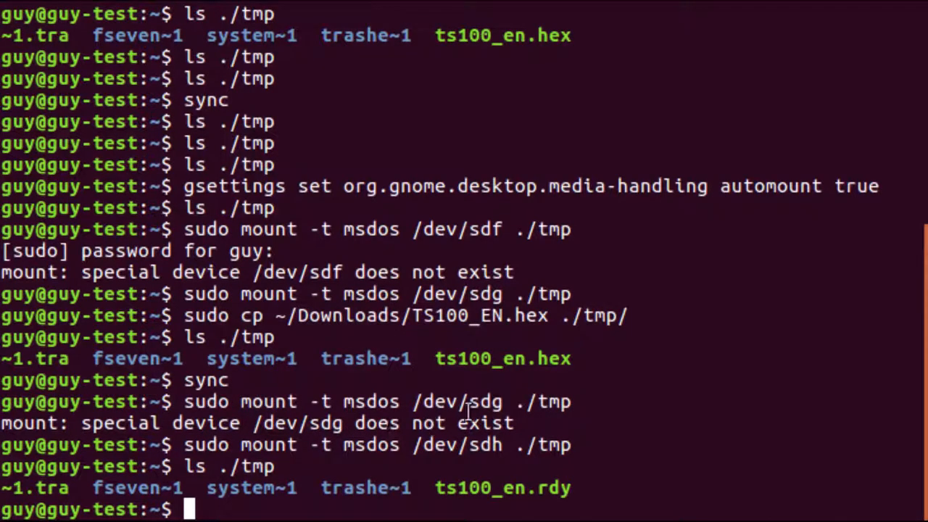
mouse_move(493, 427)
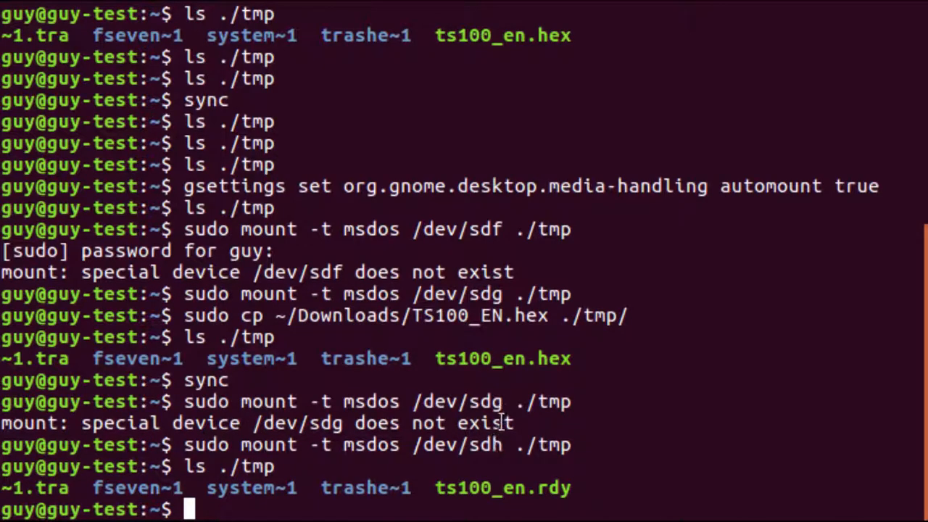
mouse_move(495, 466)
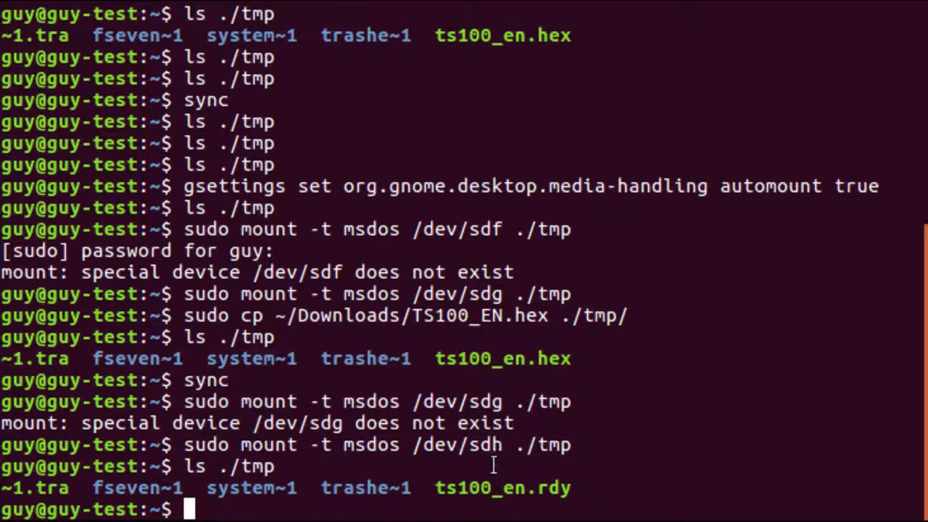
mouse_move(588, 495)
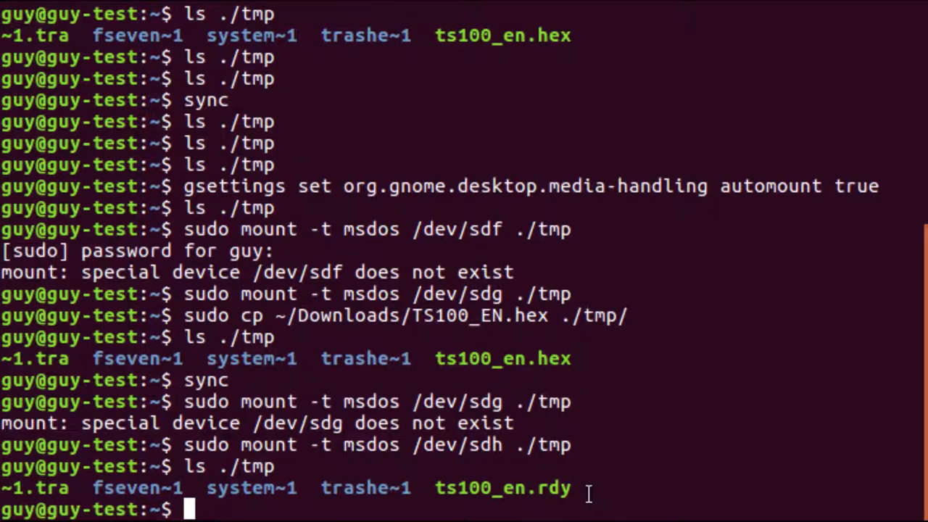
mouse_move(589, 493)
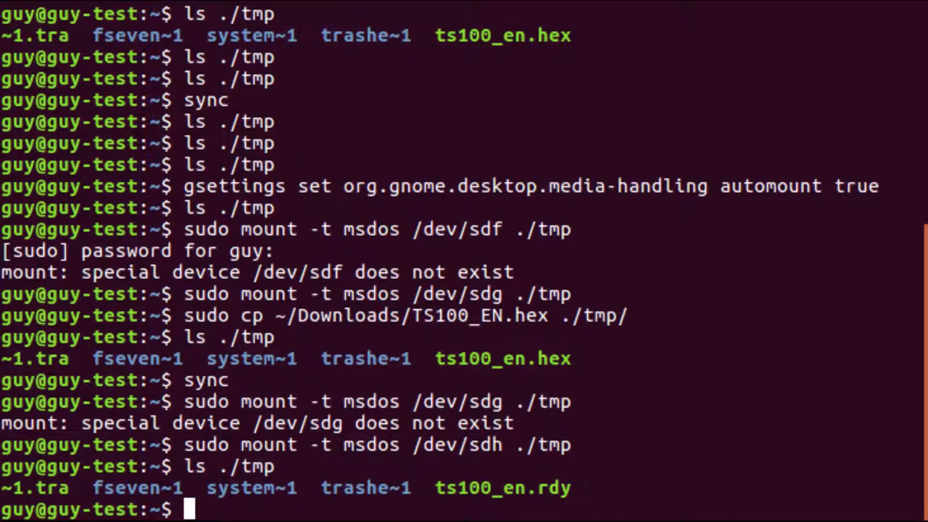